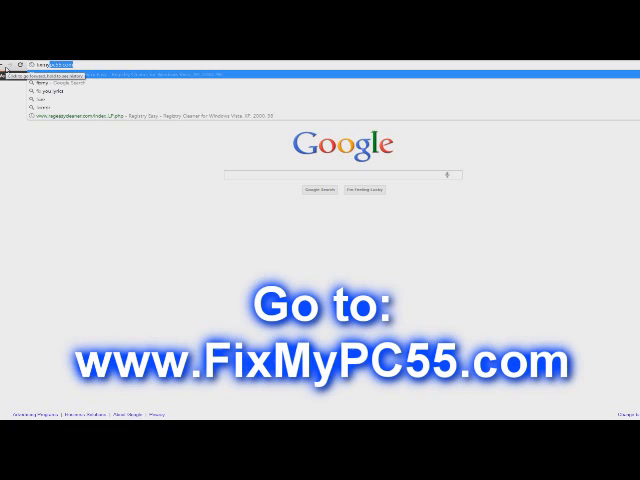
- Load the Registry Easy website by entering fixmypc55 in the address bar
type("fixmypc55")
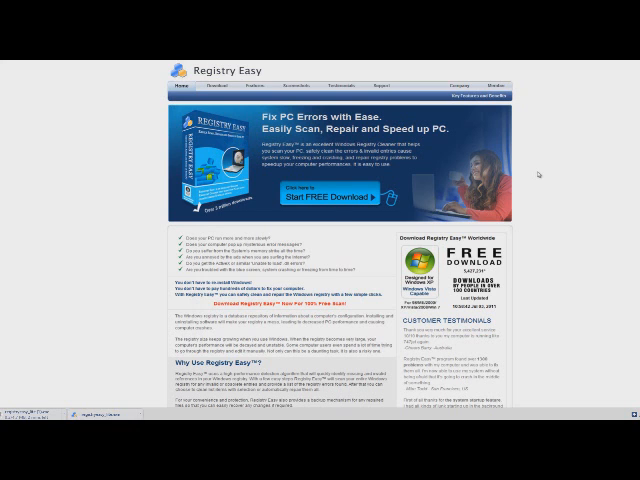
- Begin the free Registry Easy installer download and confirm the file download prompt
left_click(330, 204)
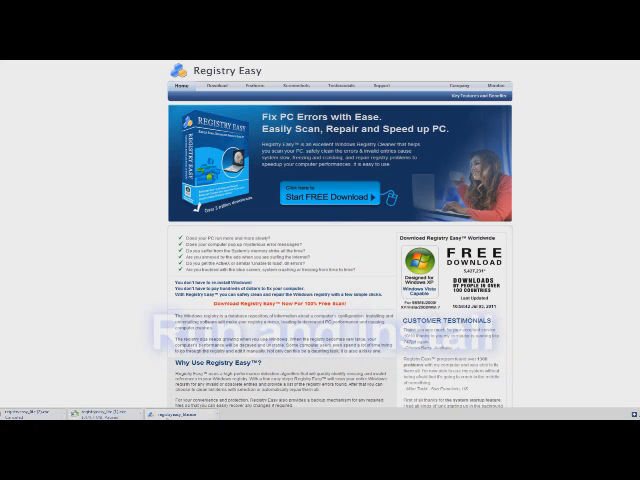
left_click(324, 198)
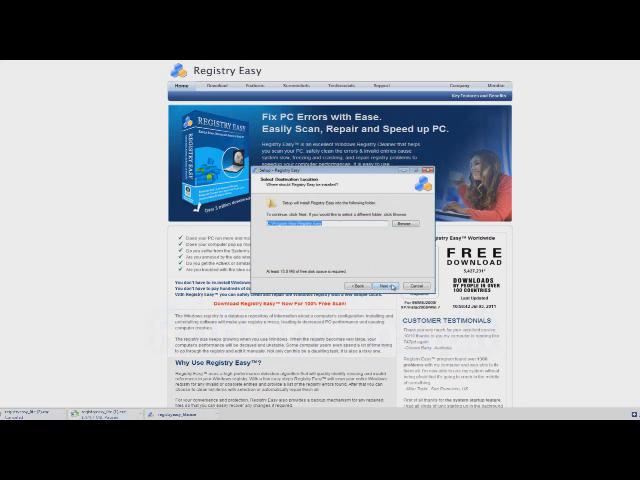
- Run the downloaded installer so Registry Easy installs and launches with its scan options
left_click(380, 286)
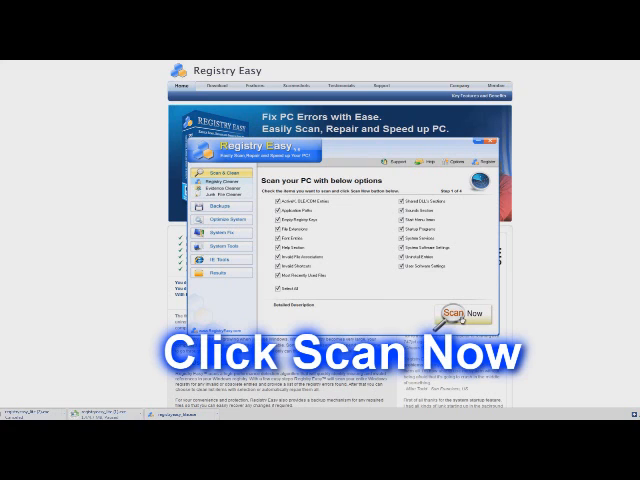
left_click(460, 316)
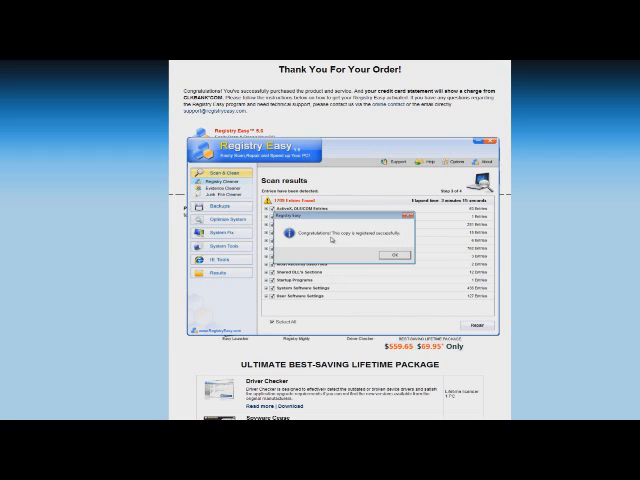
mouse_move(396, 242)
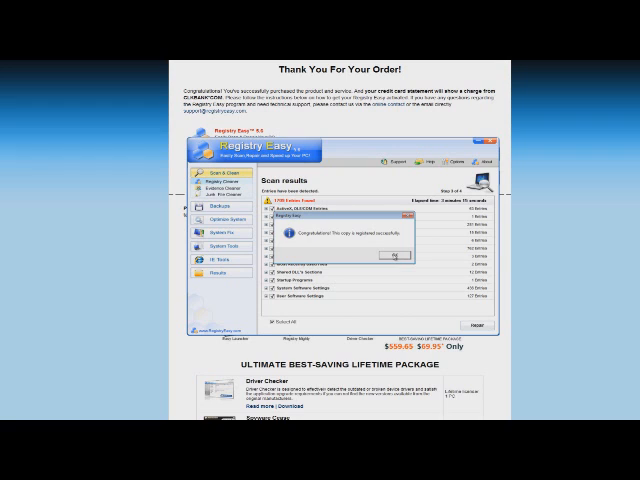
- Acknowledge the registration success and start Repair All, reaching the registry backup offer
left_click(396, 258)
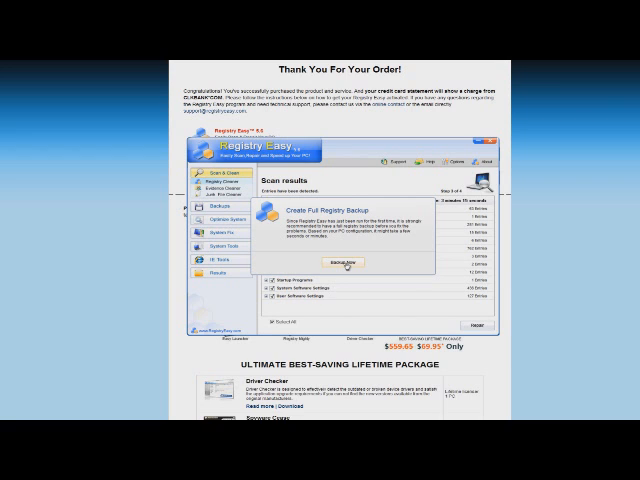
- Create the full registry backup and dismiss the Backup Finished notice to complete repairs
left_click(344, 262)
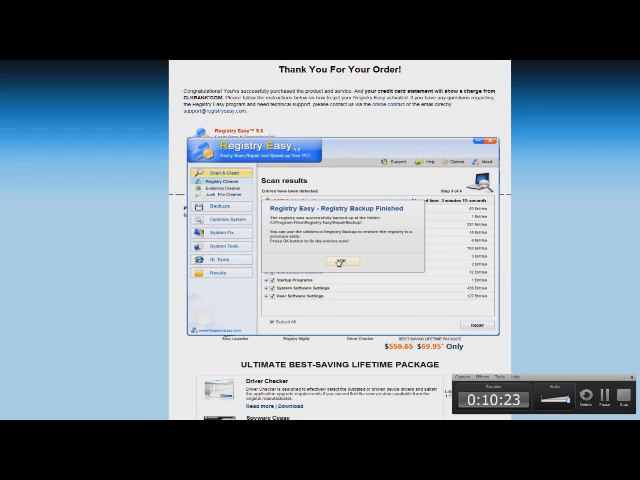
left_click(342, 260)
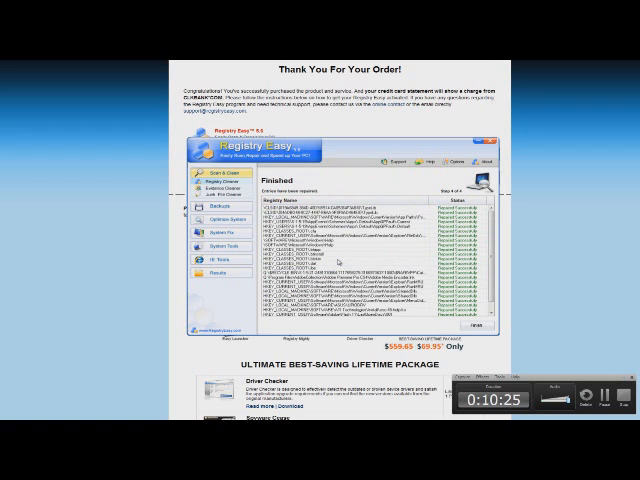